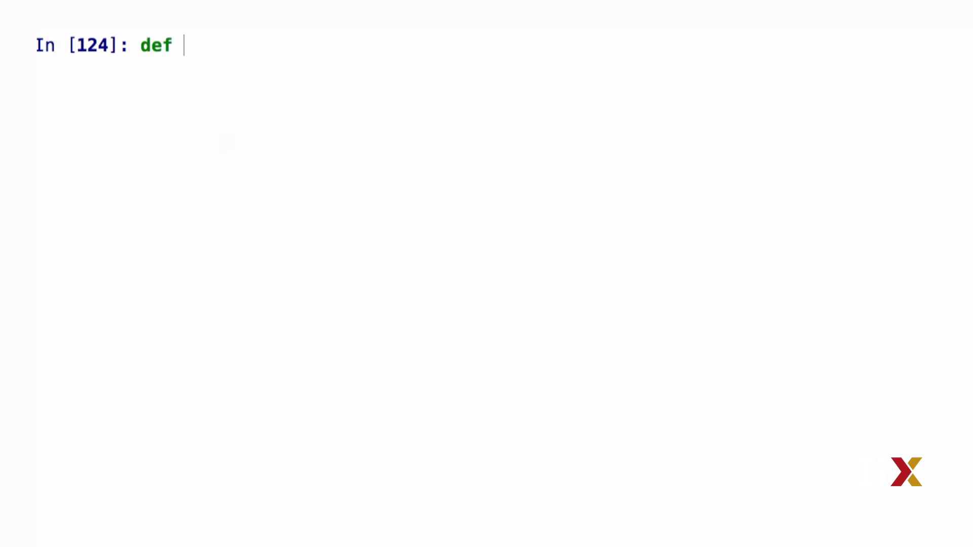
Step: Define add(a, b) with body mysum = a + b so it returns the sum
text(add())
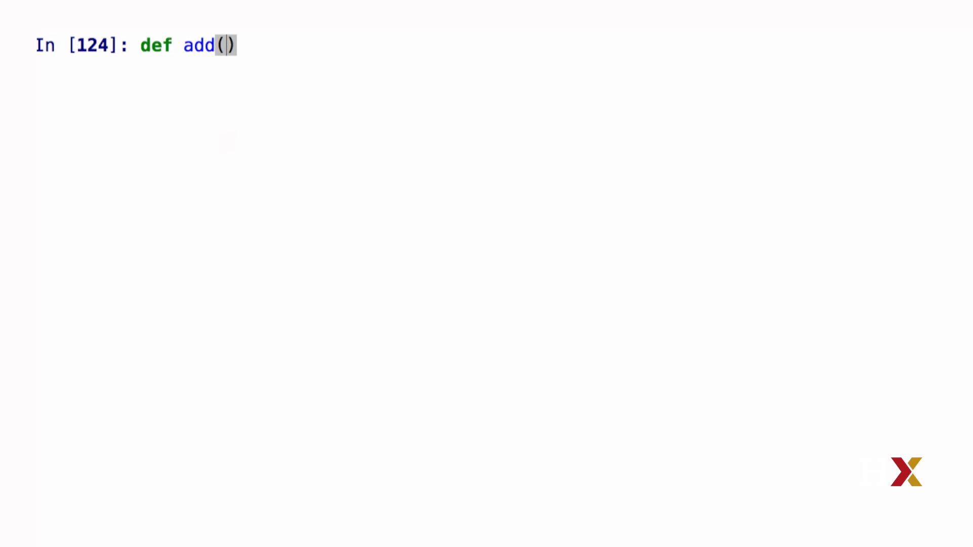
text(a,b)
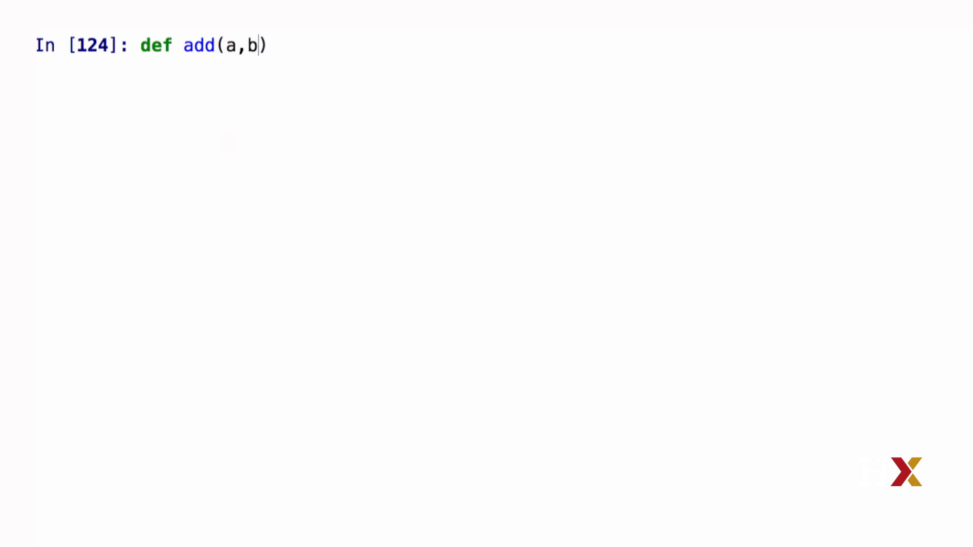
key(Return)
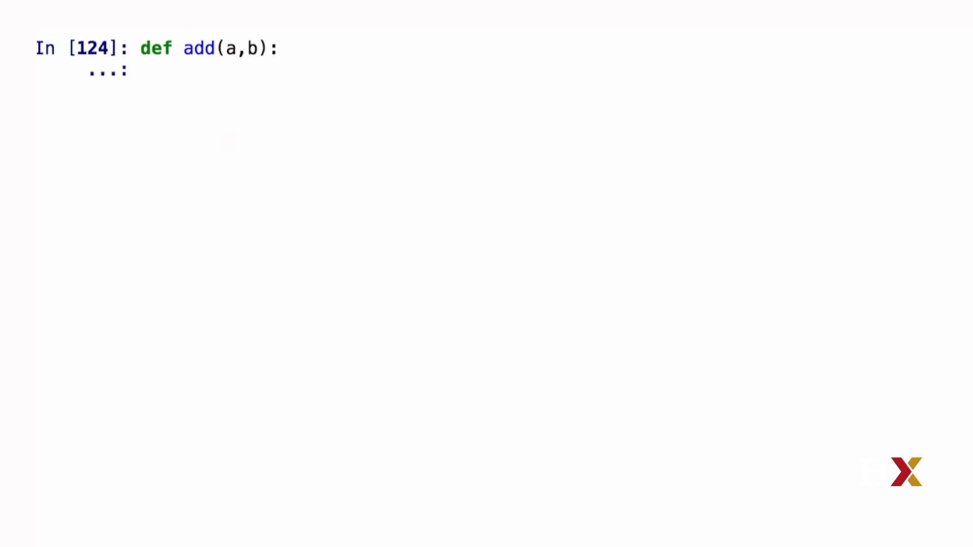
text(my)
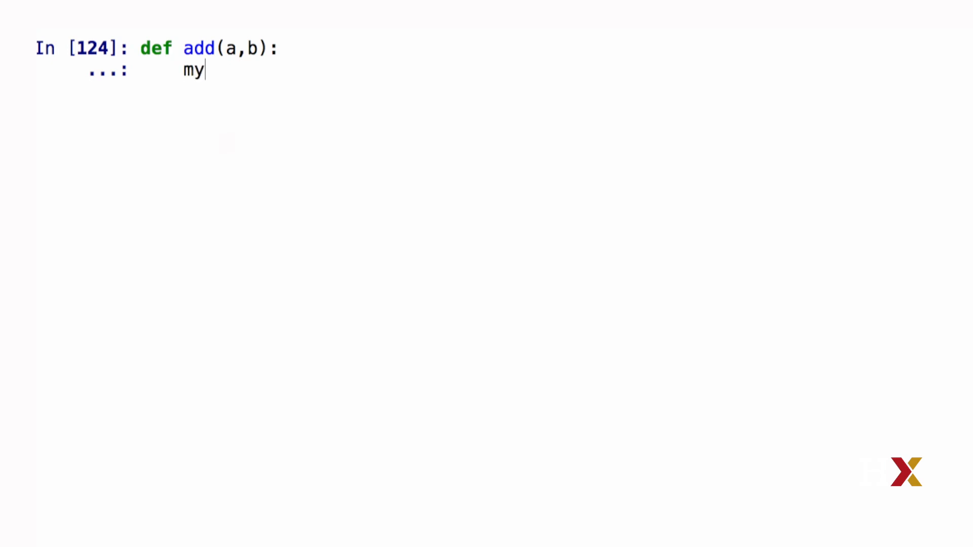
text(sum = a + b)
text(add()
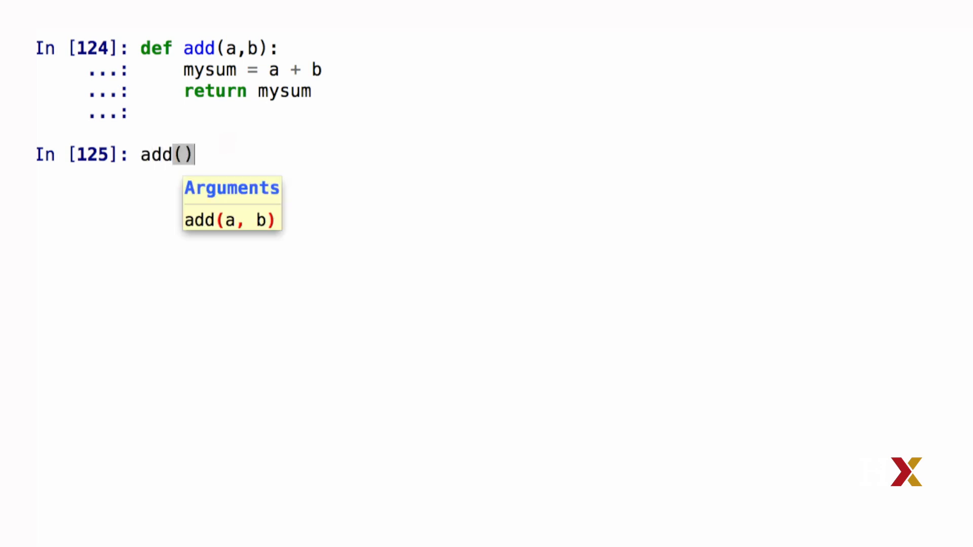
Step: Call add on numeric arguments ending with 12 and run it
text(,)
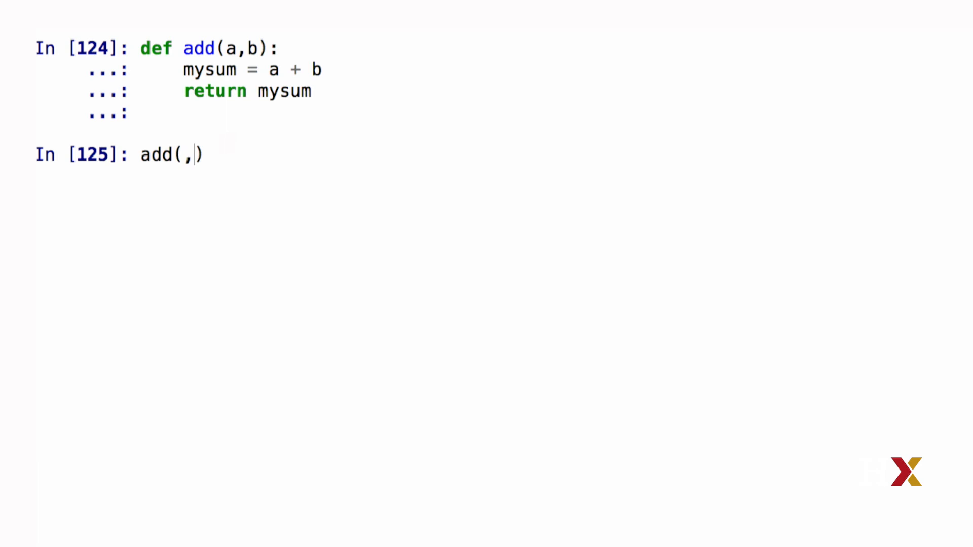
text(12)
text(def add_and)
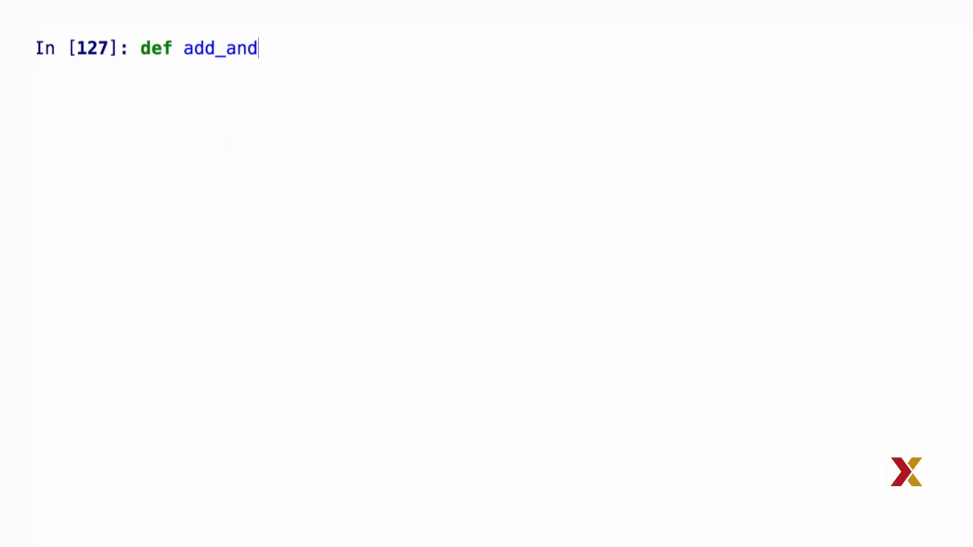
Step: Define add_and_sub(a, b) computing mysum = a + b and mydiff = a - b
text(_sub)
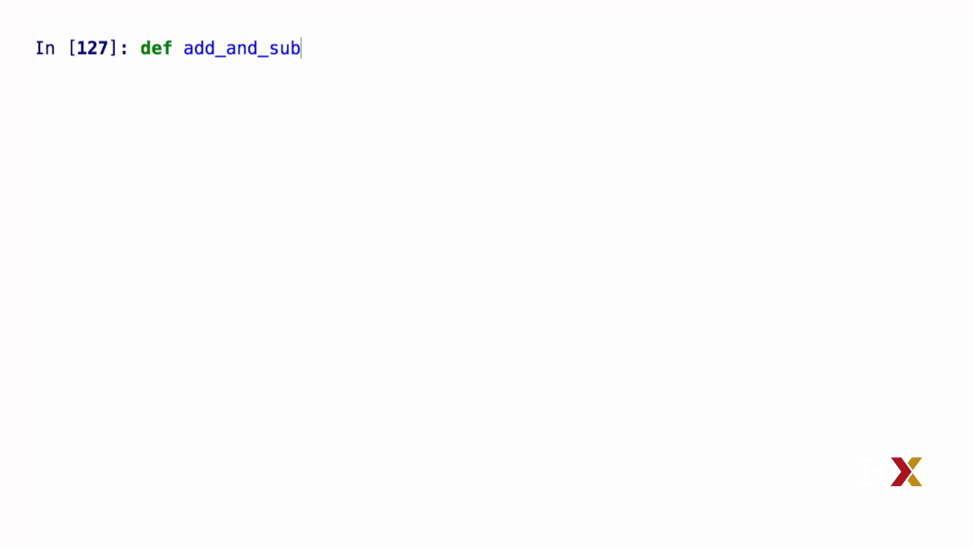
text((a,b)
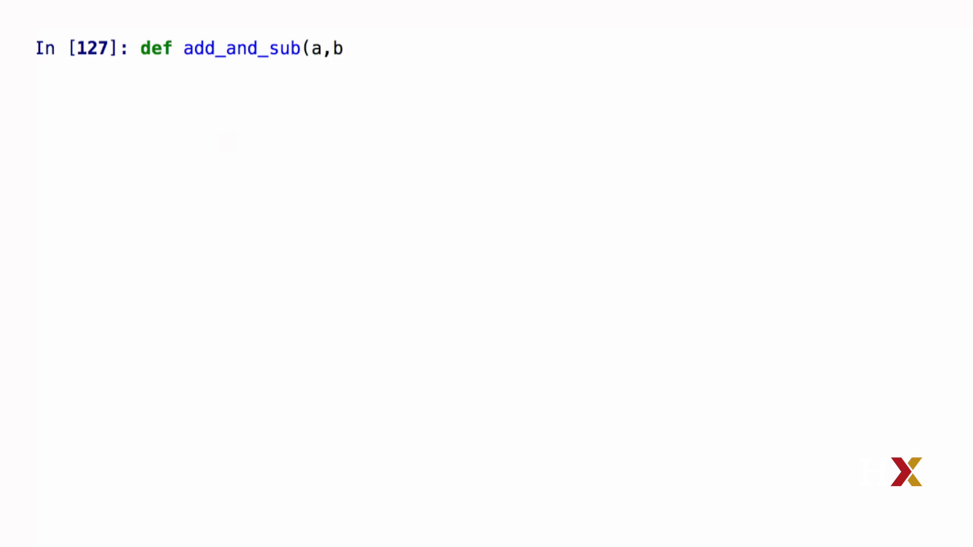
text():)
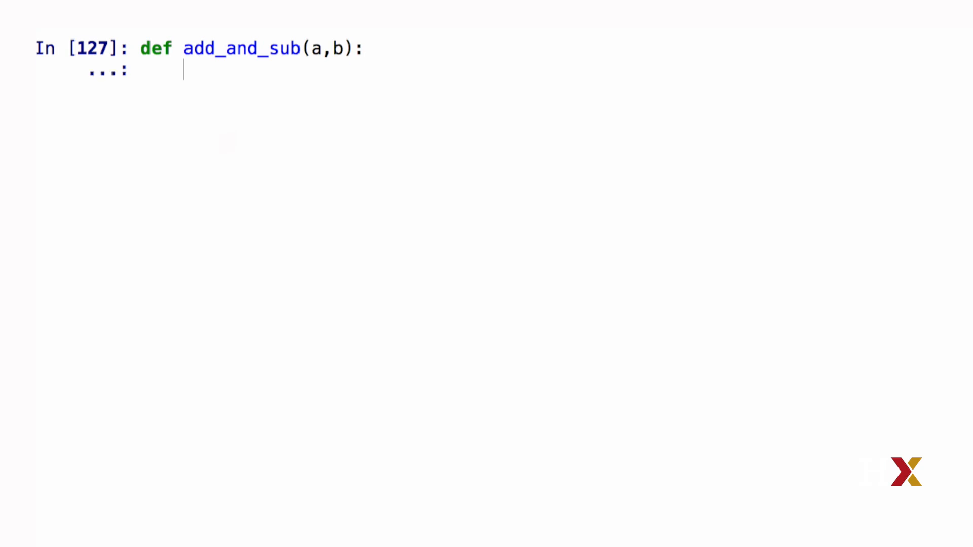
text(mysum)
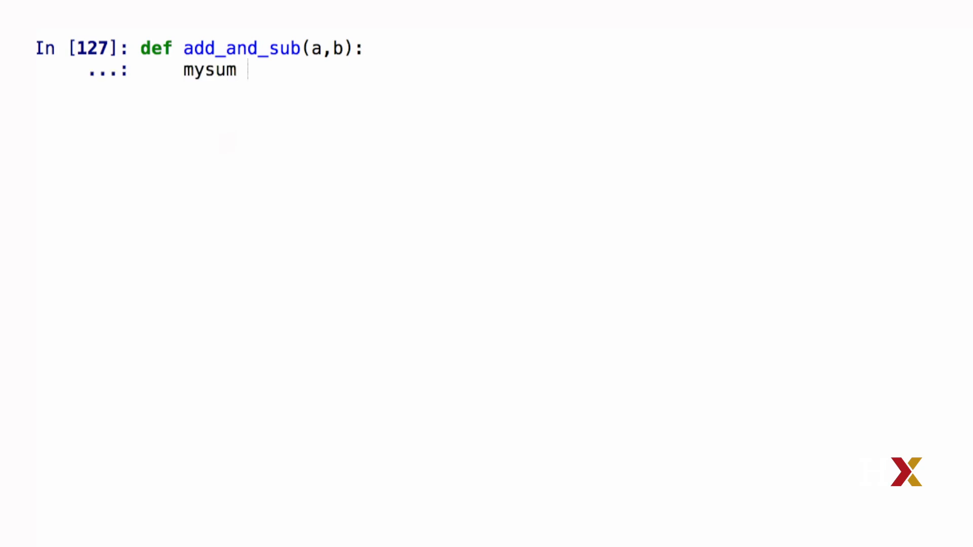
text(= a)
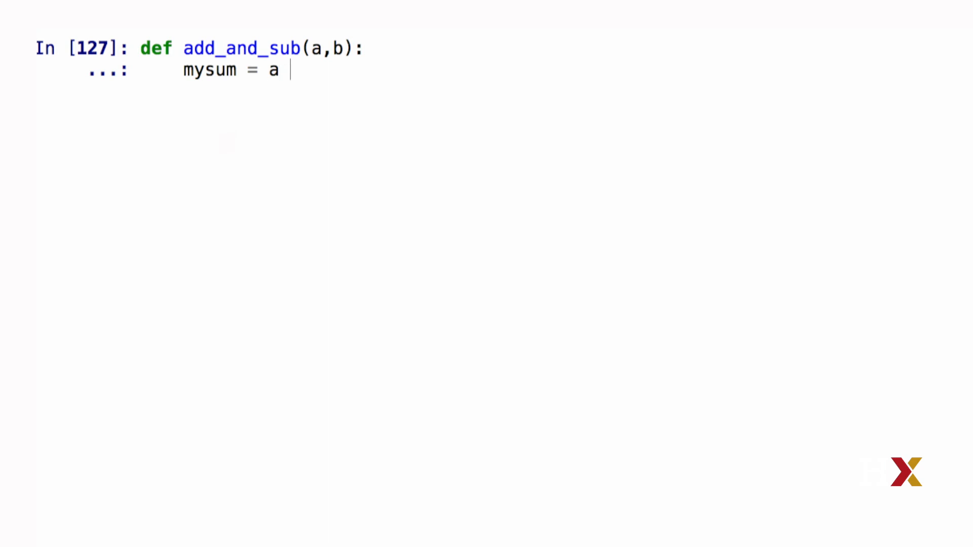
text(+ b)
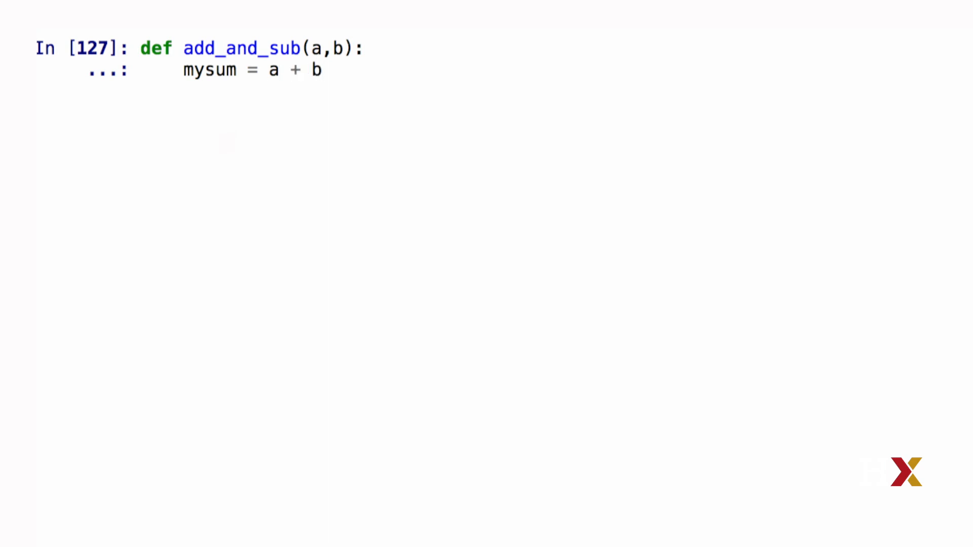
text(m)
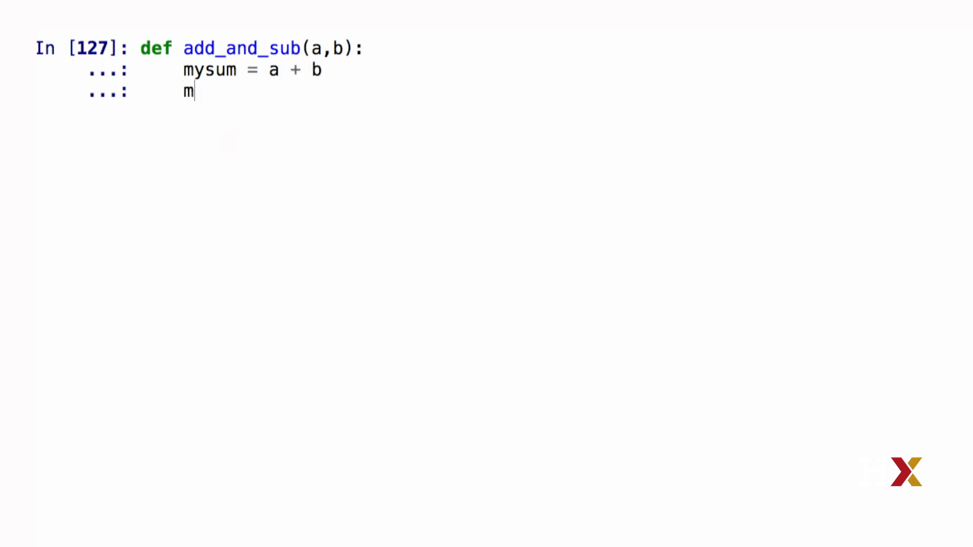
text(ydiff = a -)
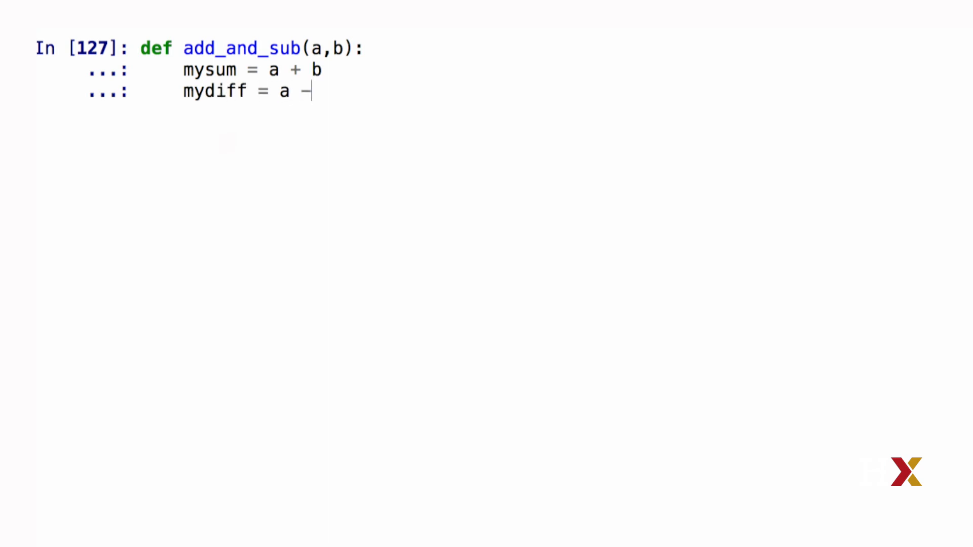
text(b)
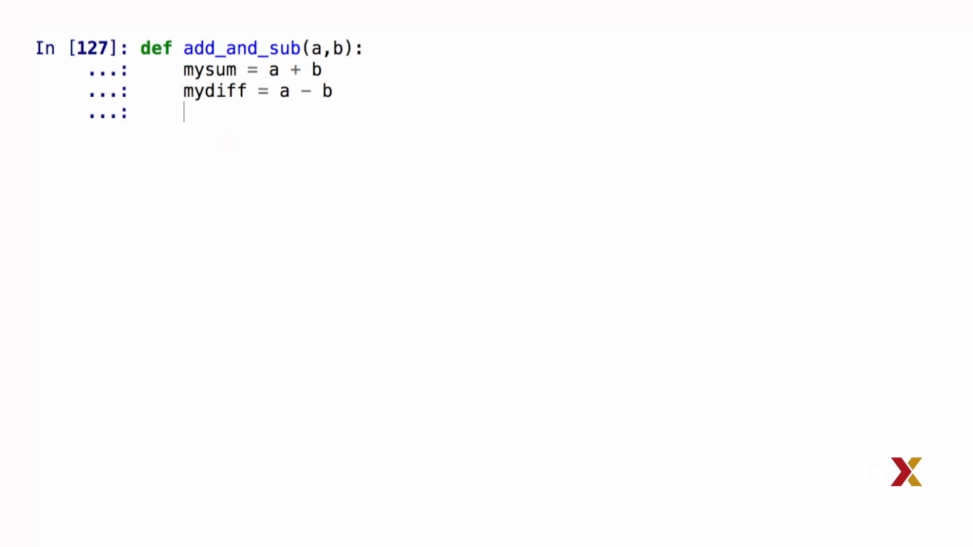
Step: Return the tuple (mysum, mydiff) to finish add_and_sub
text(return)
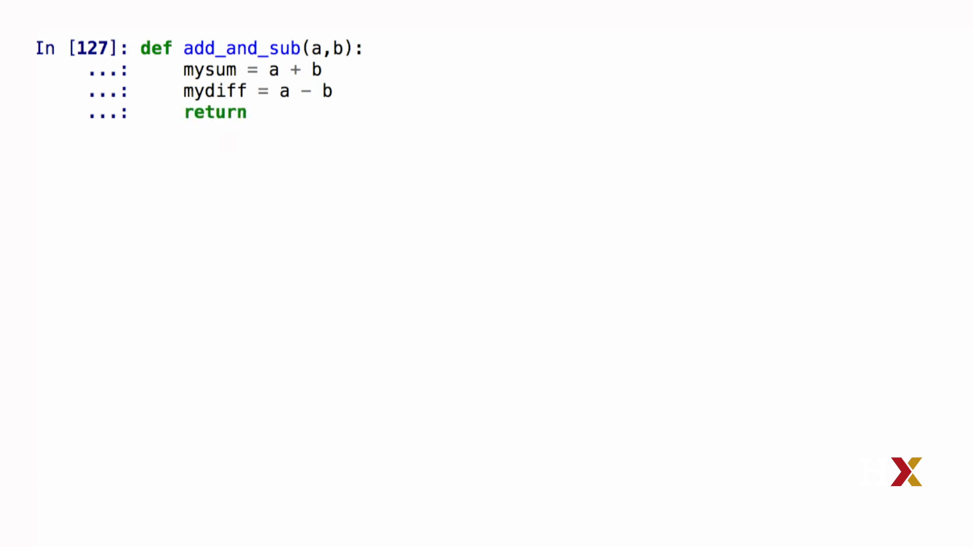
text(())
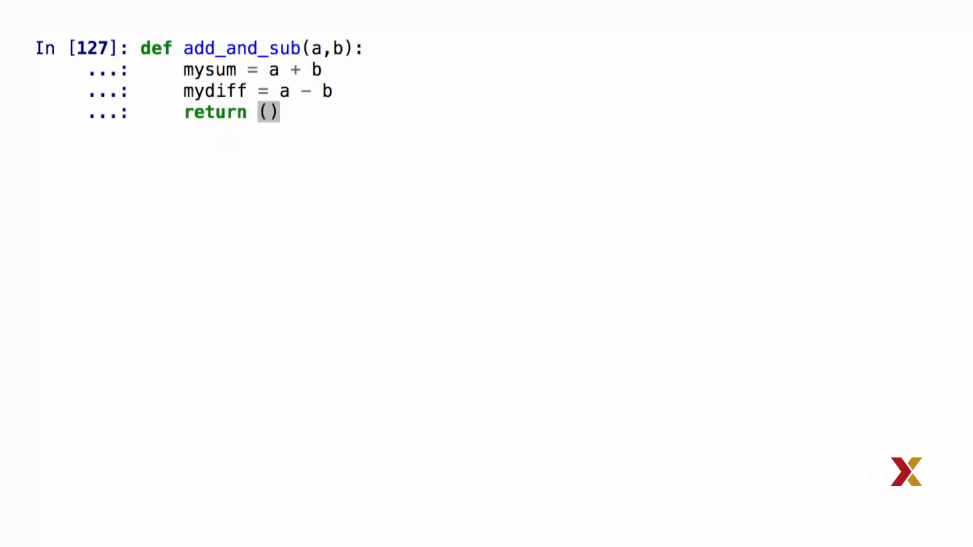
text(m)
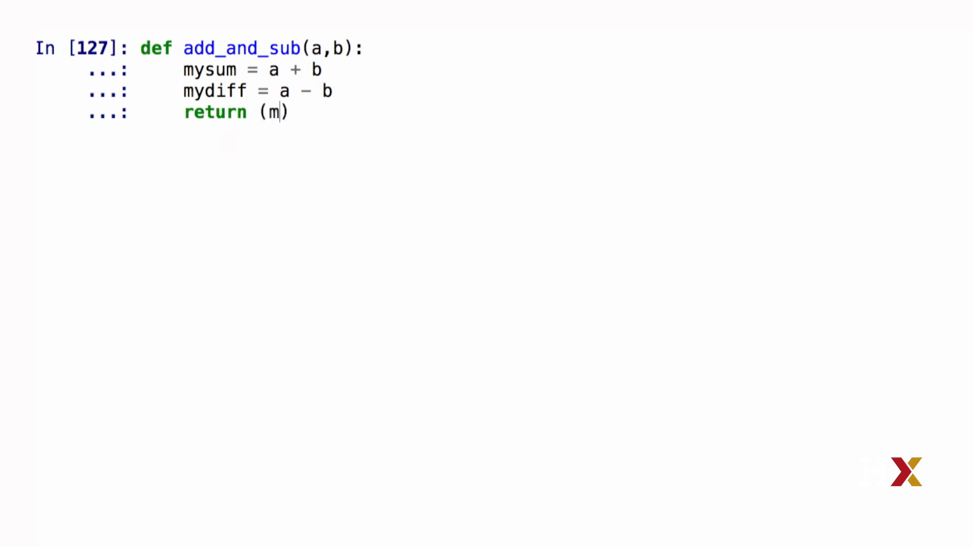
text(ysum, m)
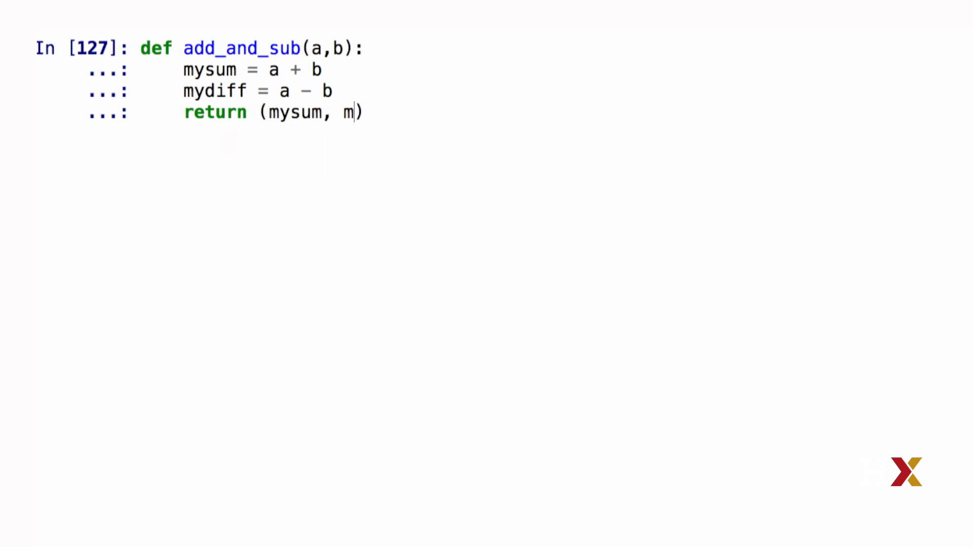
text(ydiff)
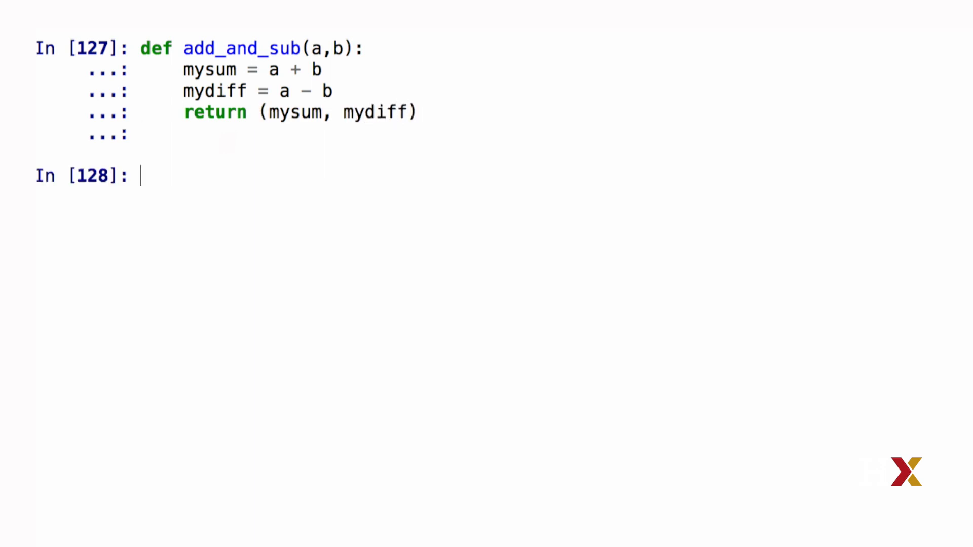
Step: Run add_and_sub(20, 15) to get the sum and difference as a tuple
text(ad)
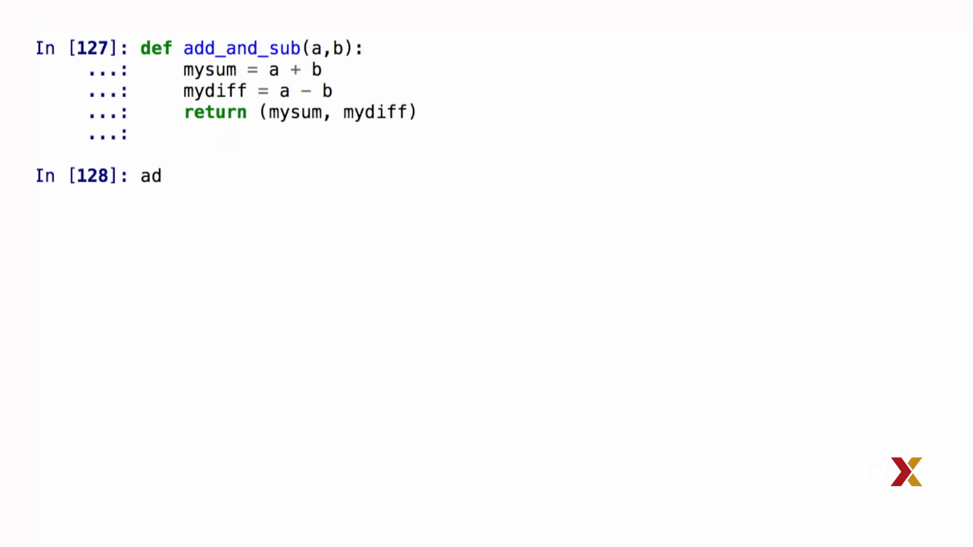
text(d_and_sub)
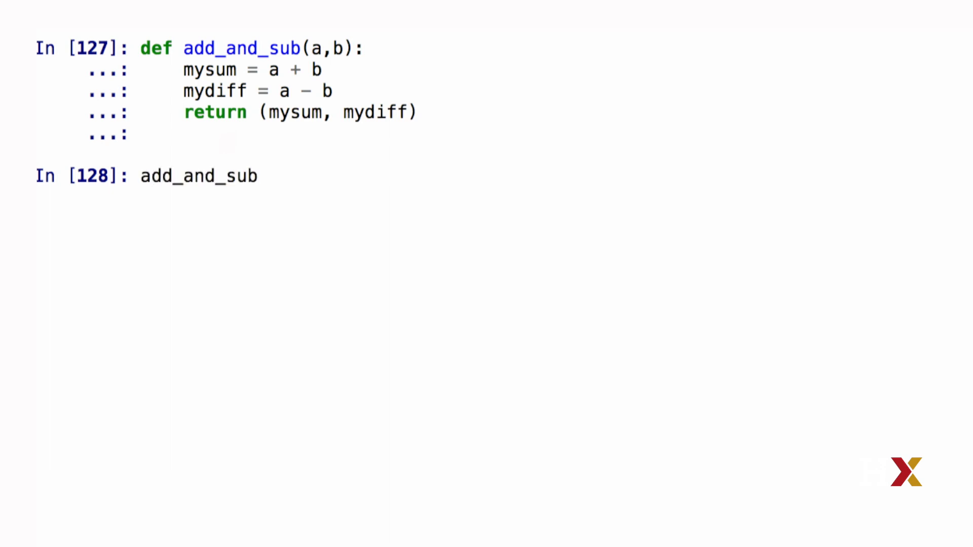
text(())
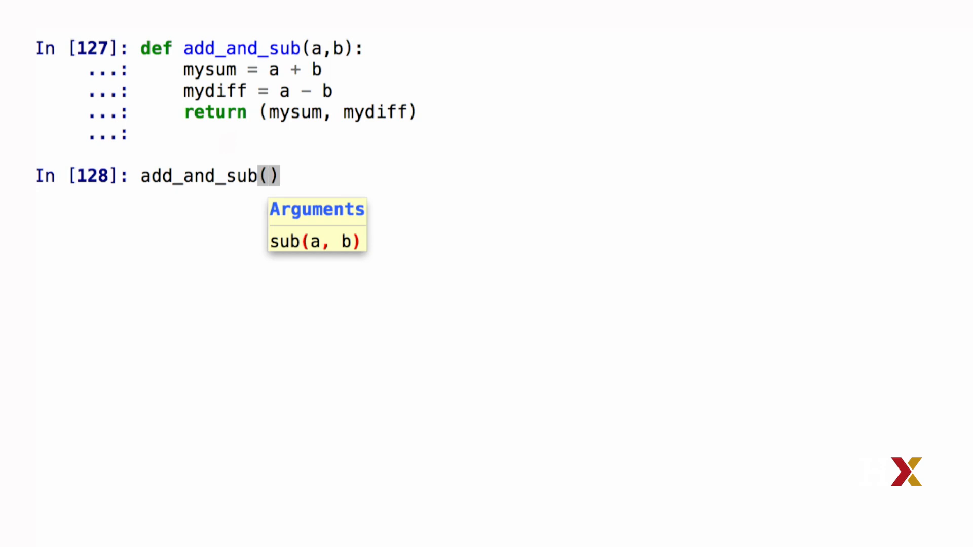
text(20)
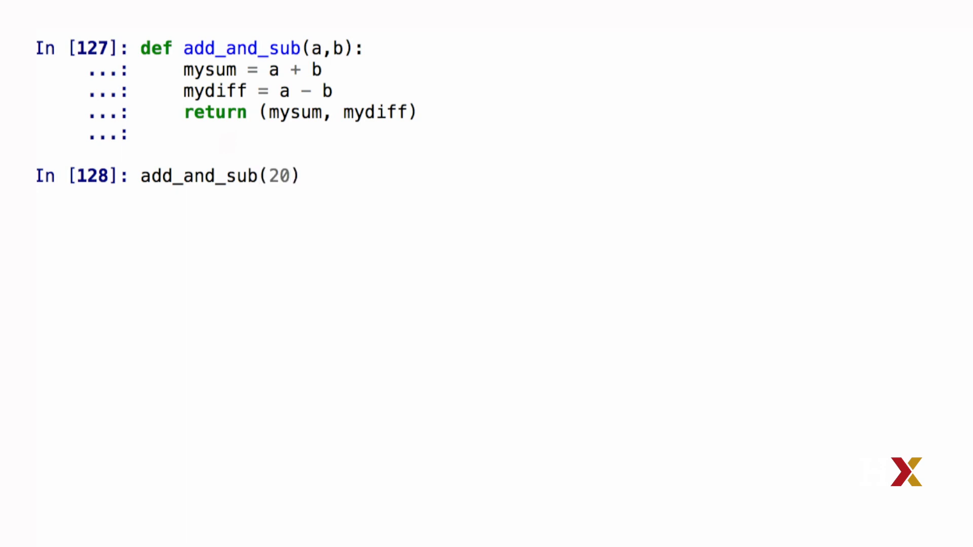
text(, 15)
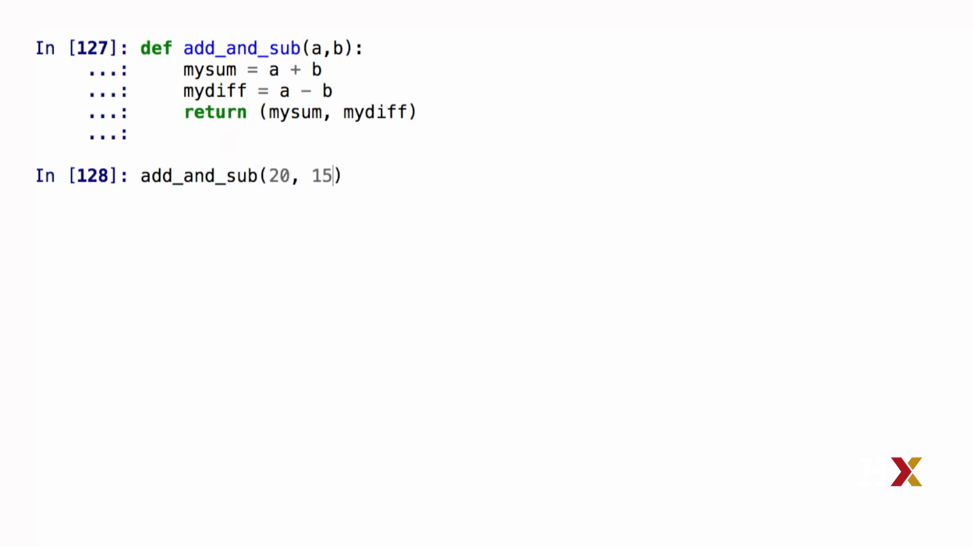
key(Return)
text(newa)
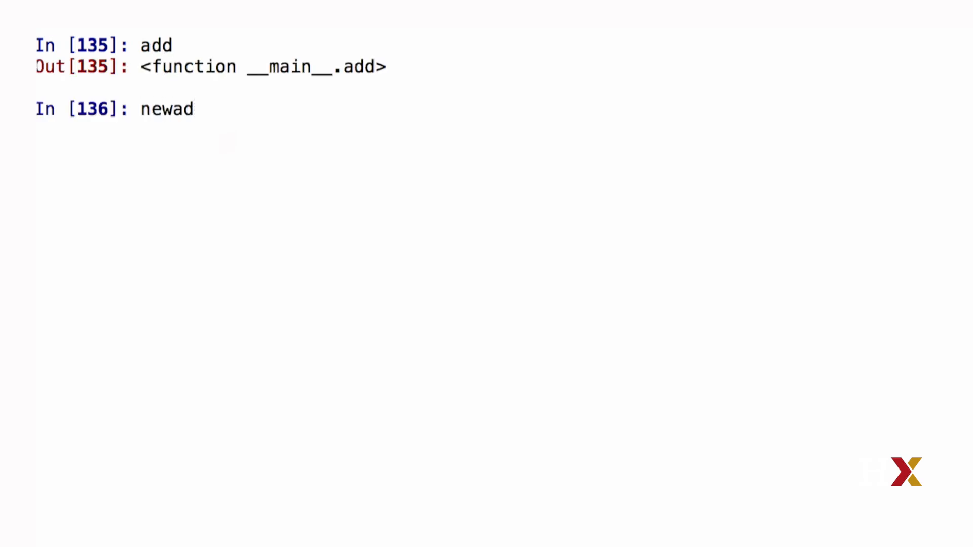
Step: Bind newadd = add as a second name, then evaluate add(2,3) to get 5
text(d =)
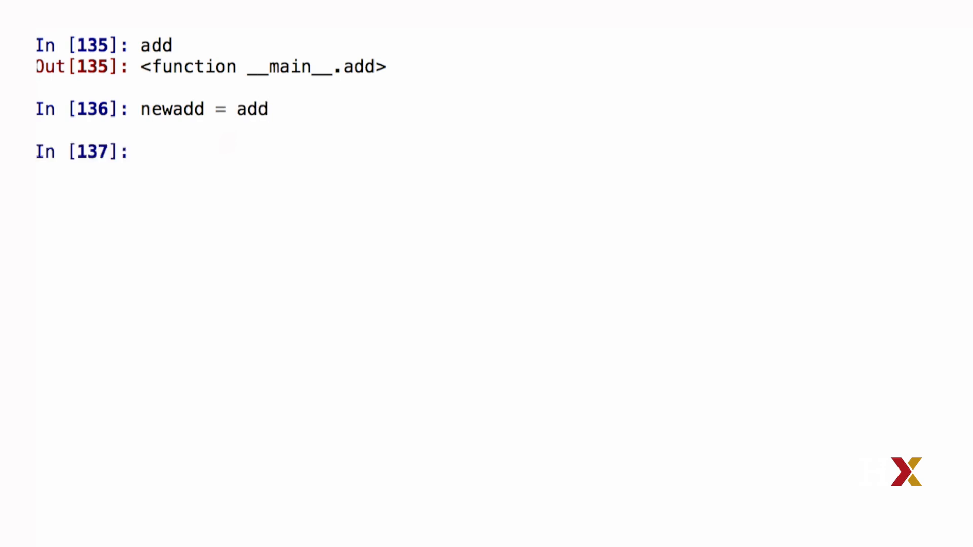
text(add(2,3)
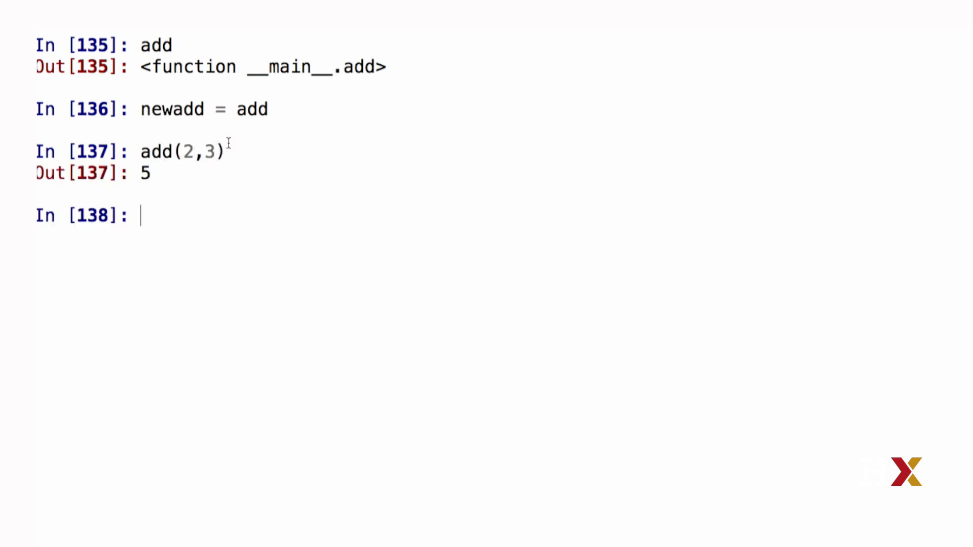
text(add(2,3))
text(def modify()
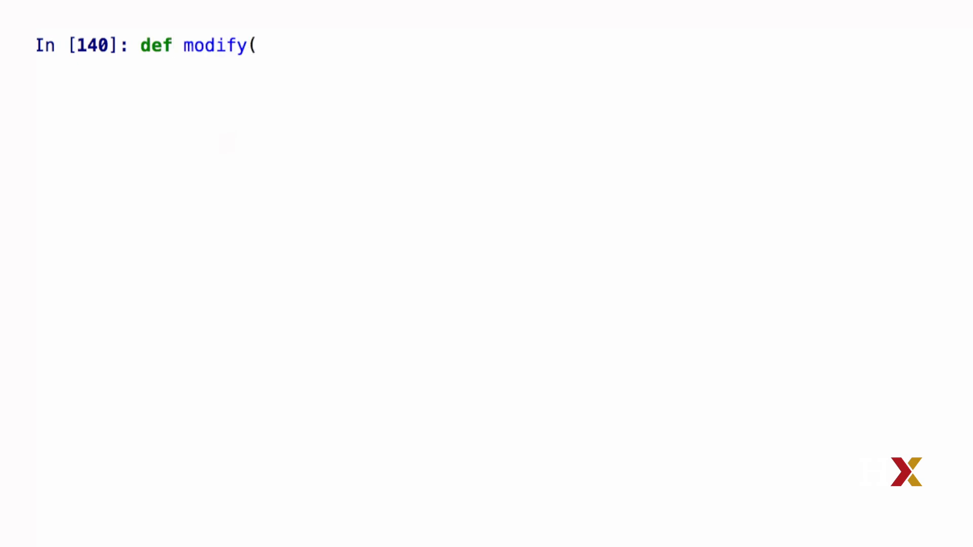
Step: Define modify(mylist) whose body is mylist[0] *= 10, mutating the list in place
text())
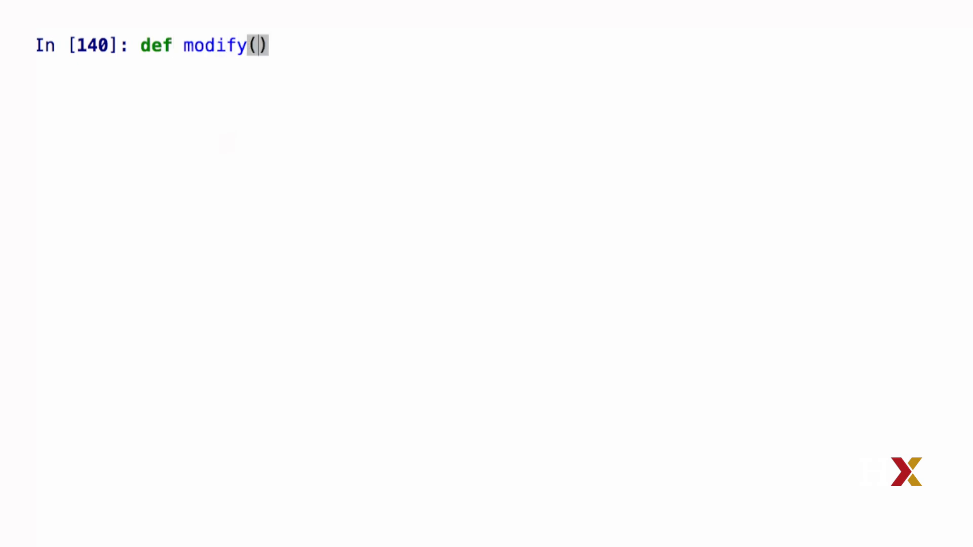
text(mylist)
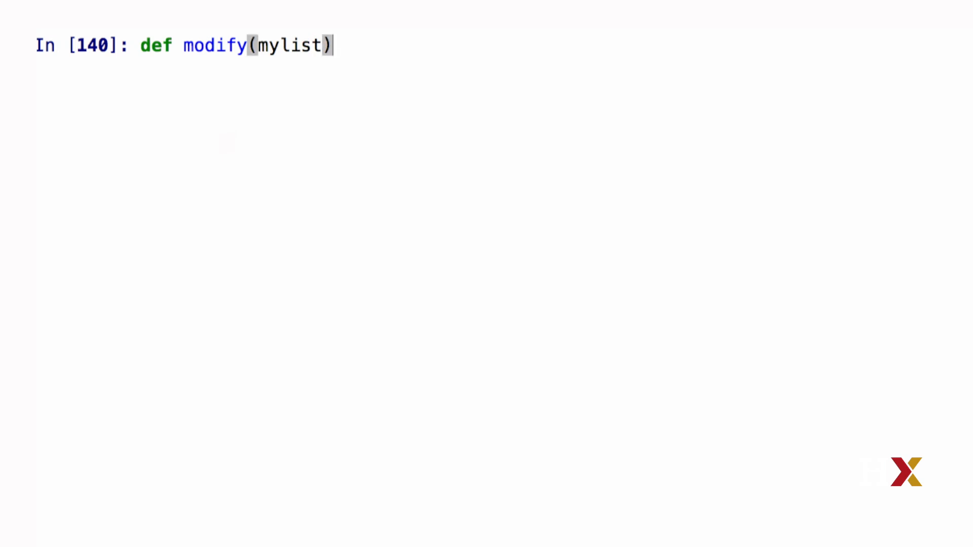
text(:)
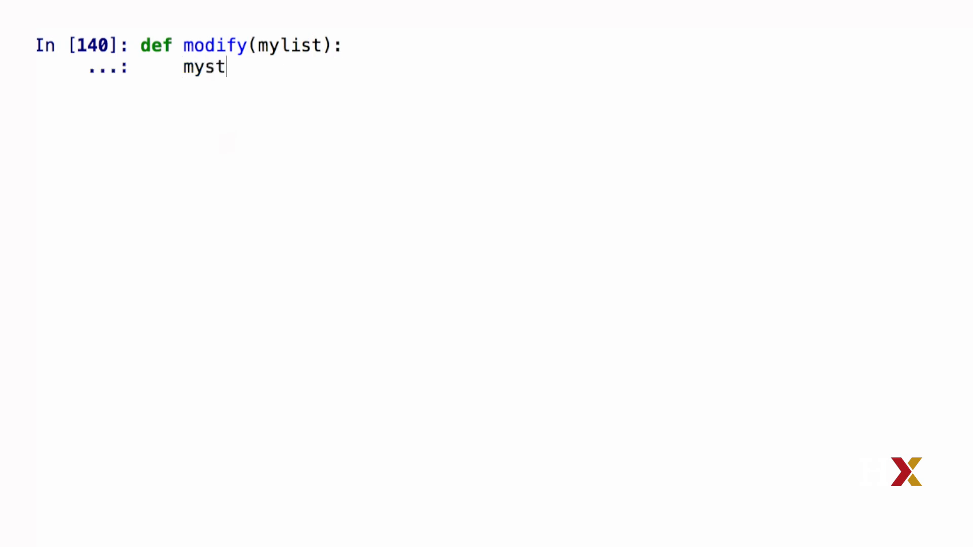
text(ist)
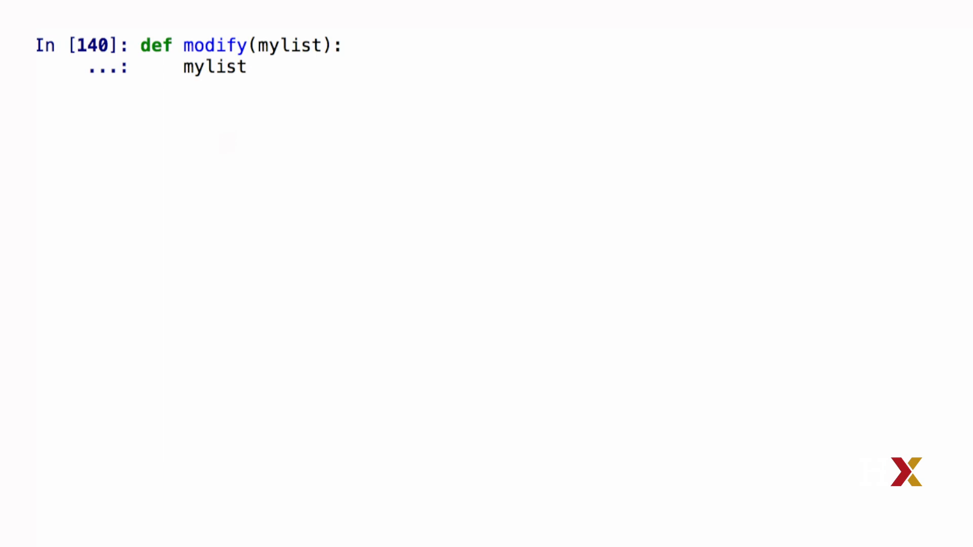
text([0])
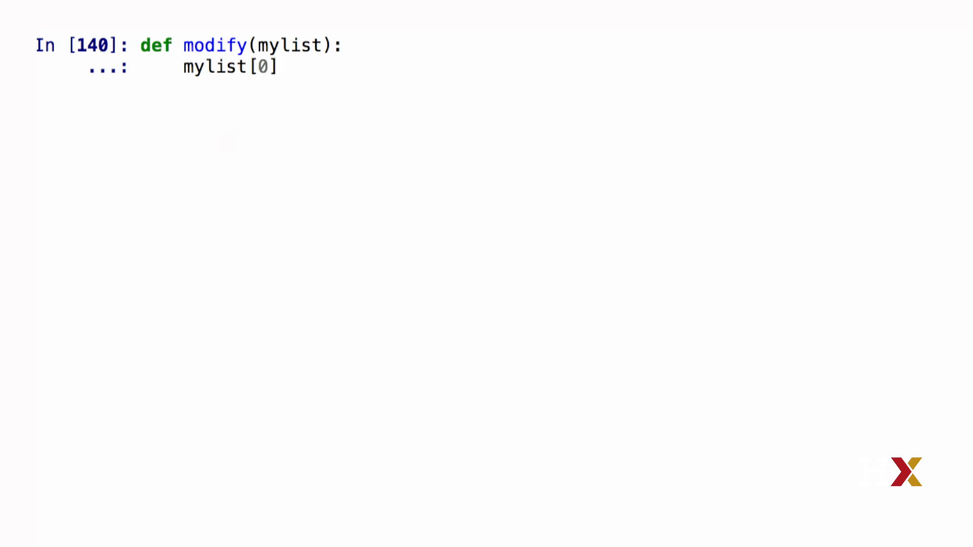
text(*)
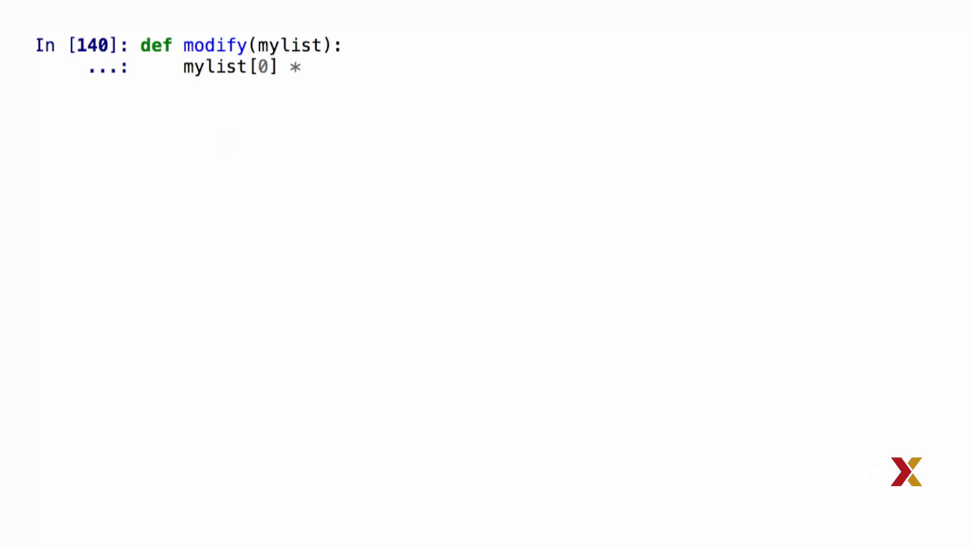
text(= 10)
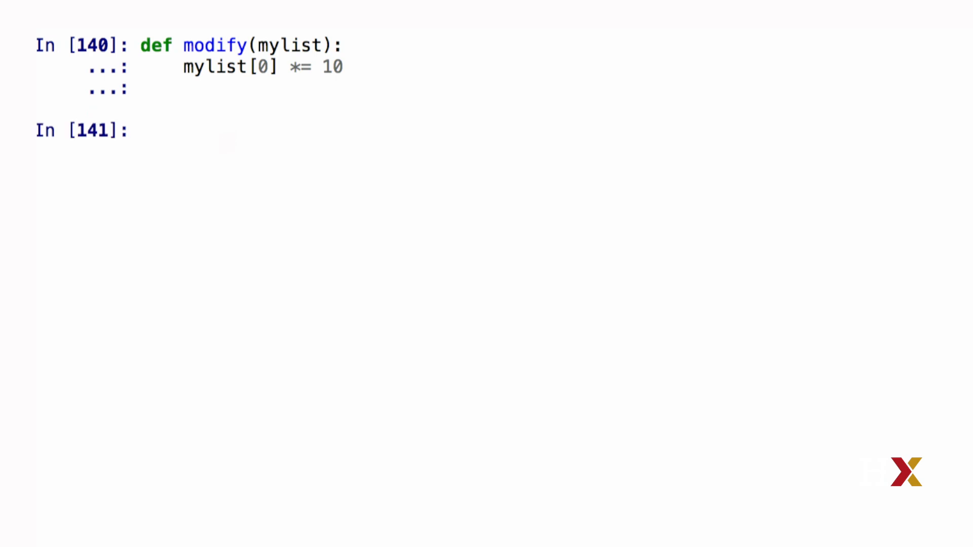
Step: Create L = [1,3,5,7,9], run modify(L), and evaluate L to inspect it
text(L =)
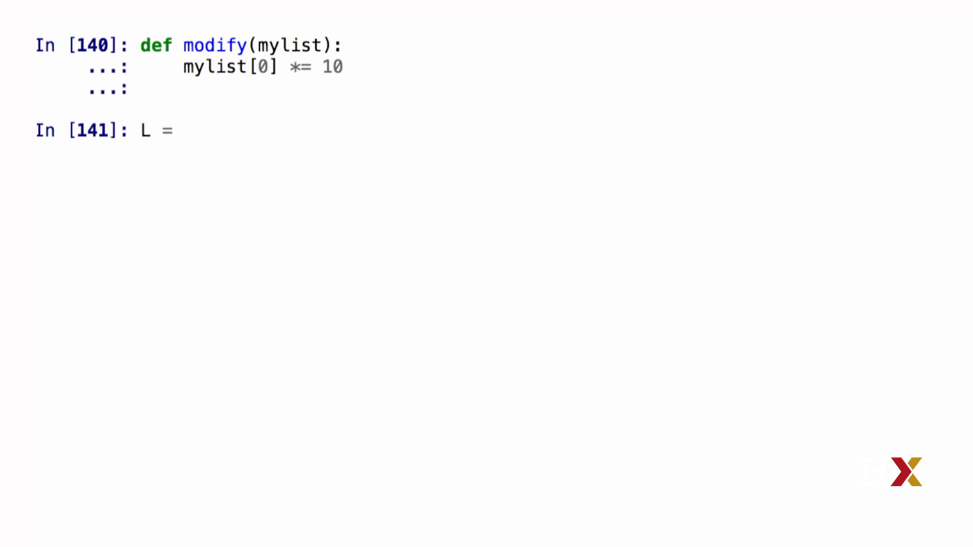
text([1,)
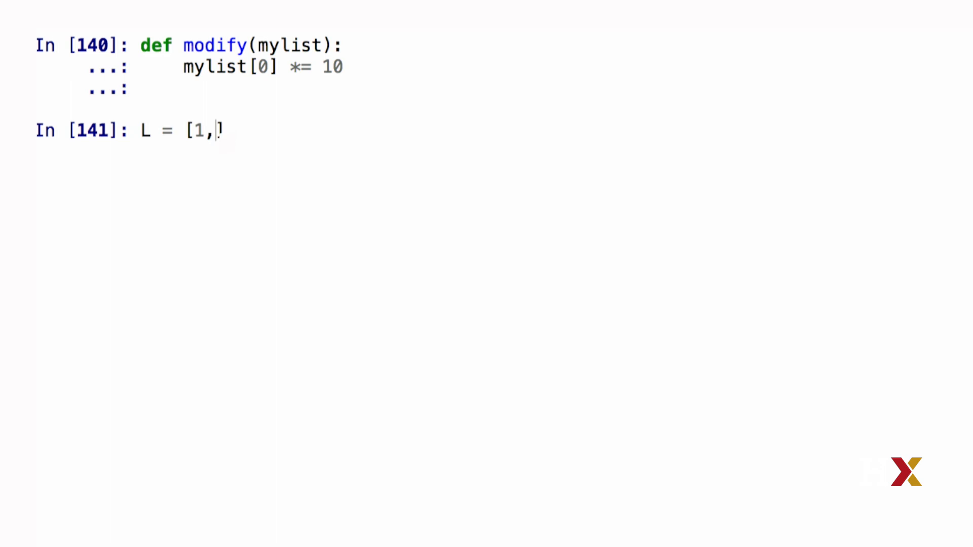
text(3,5,7,9])
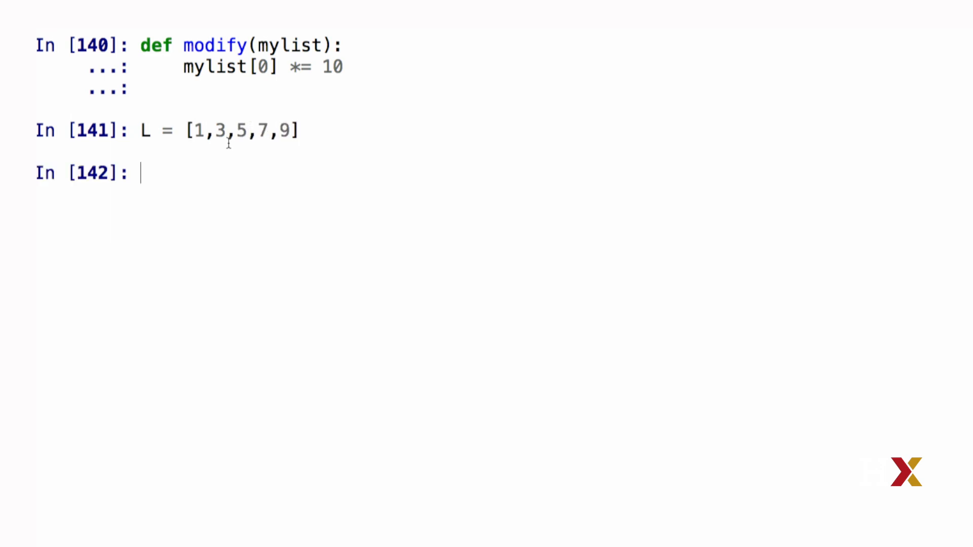
text(modify()
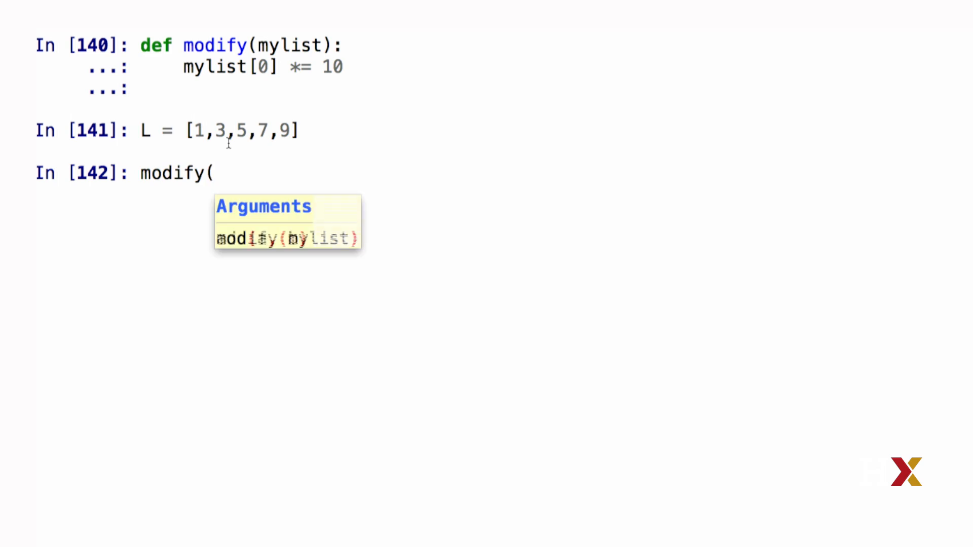
text(L))
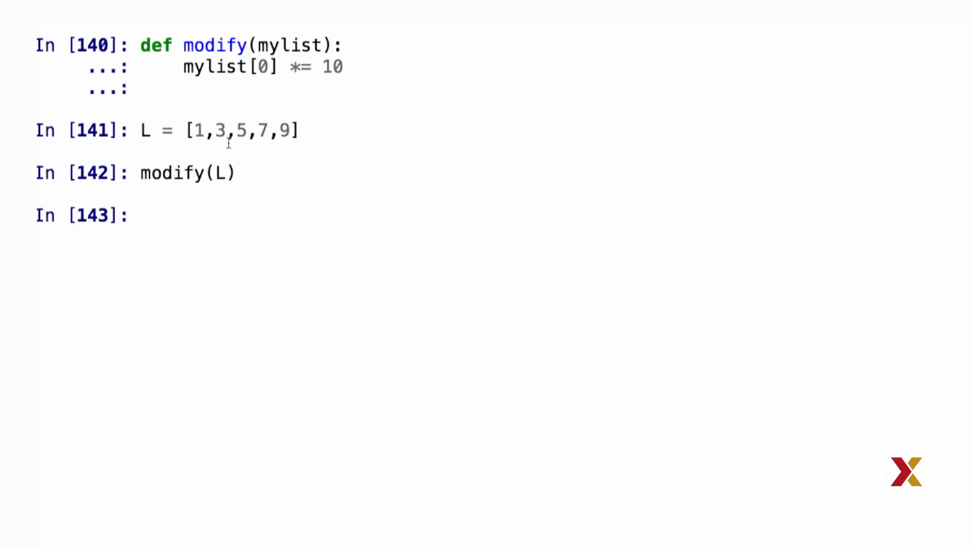
text(L)
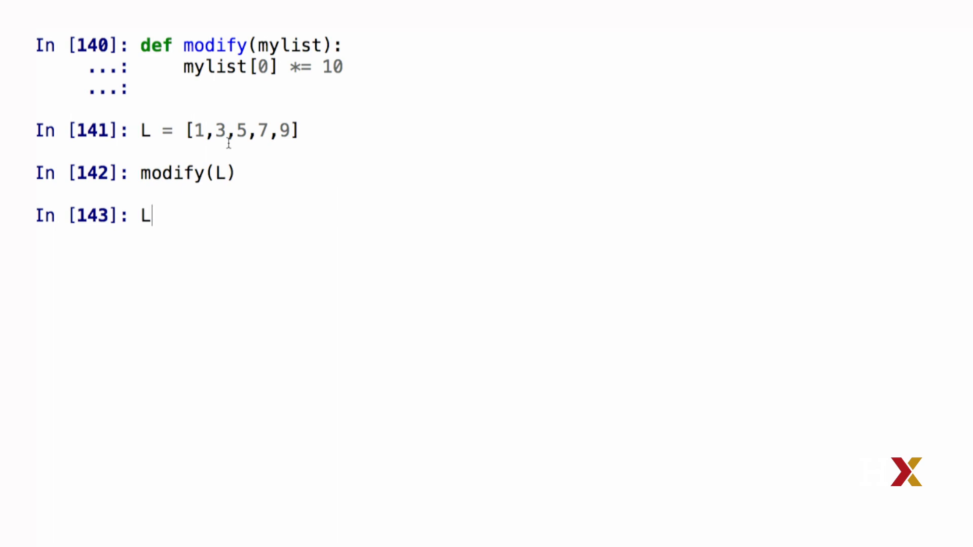